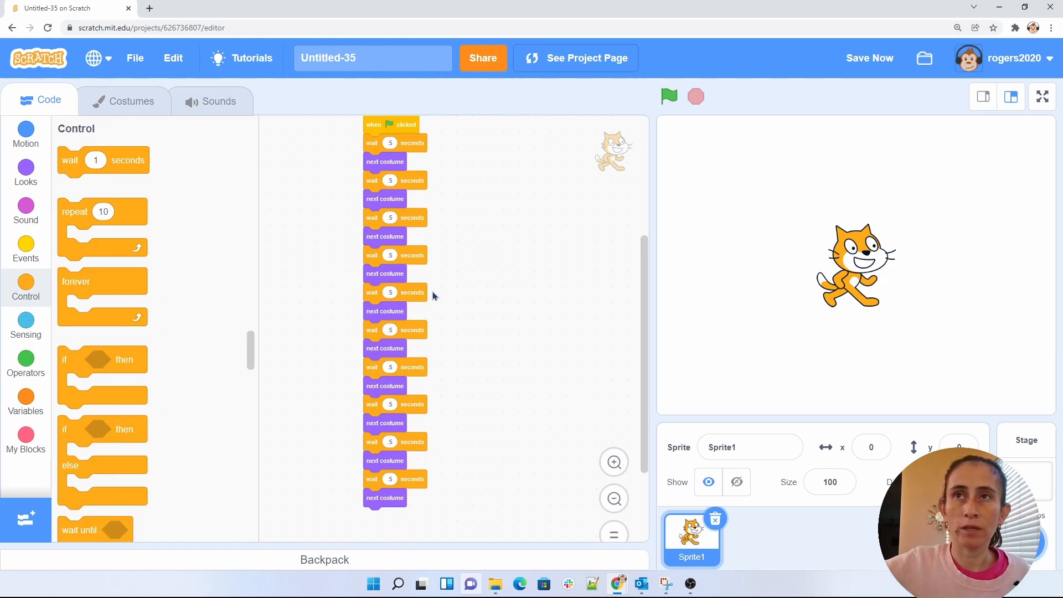
pyautogui.moveTo(395, 236)
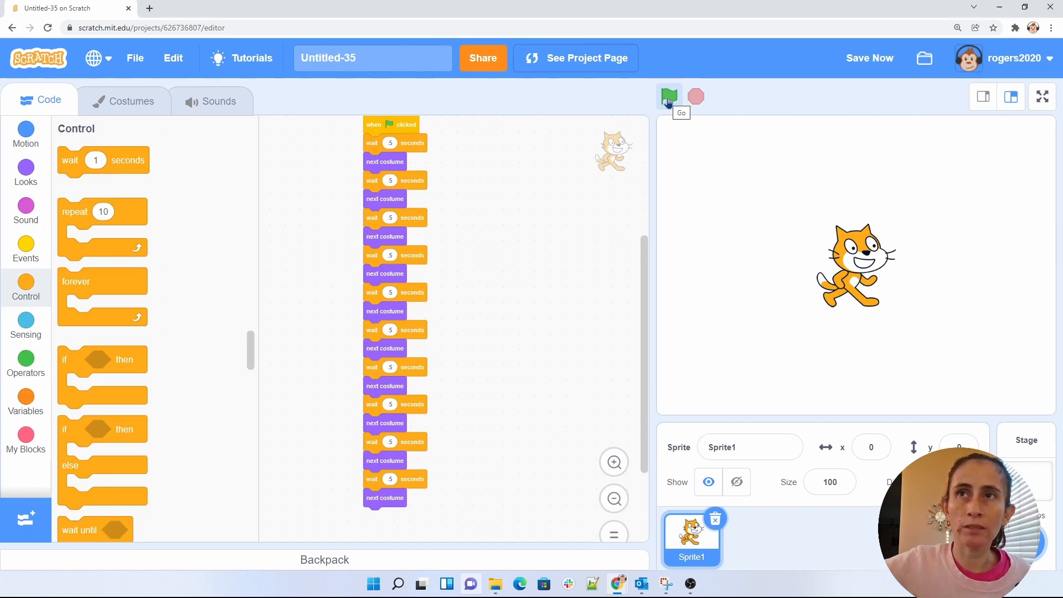
# Step: Run and stop the old costume script, then wrap wait and next costume in a repeat 100 loop
pyautogui.click(668, 96)
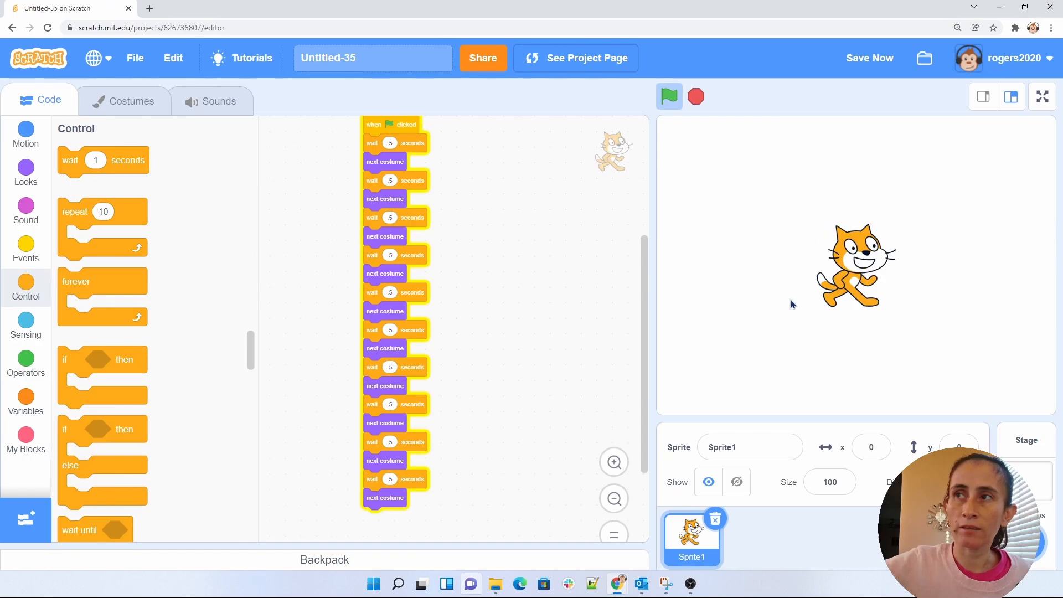
pyautogui.click(696, 96)
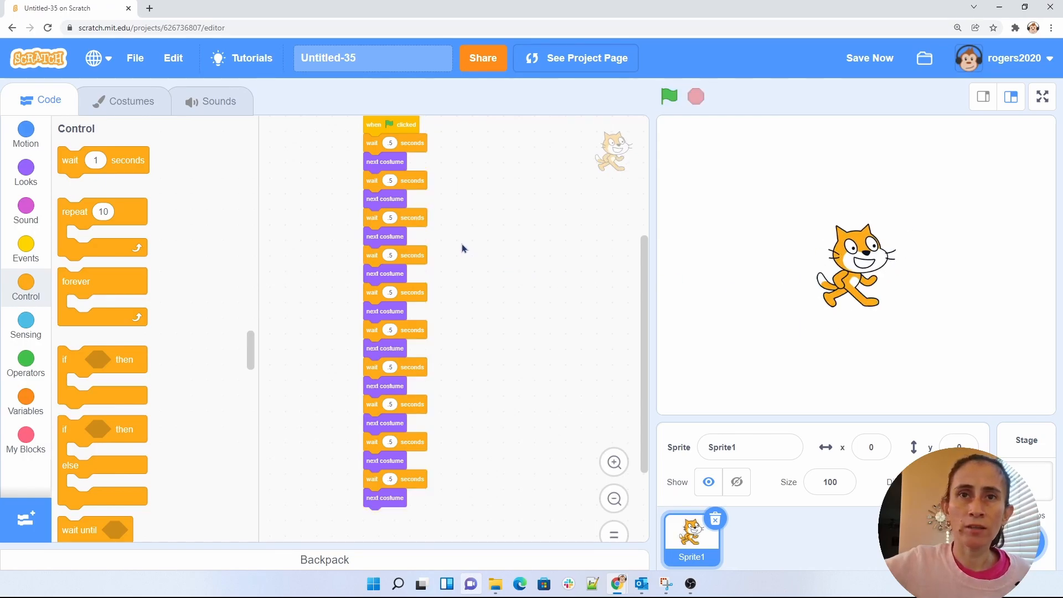
pyautogui.moveTo(438, 247)
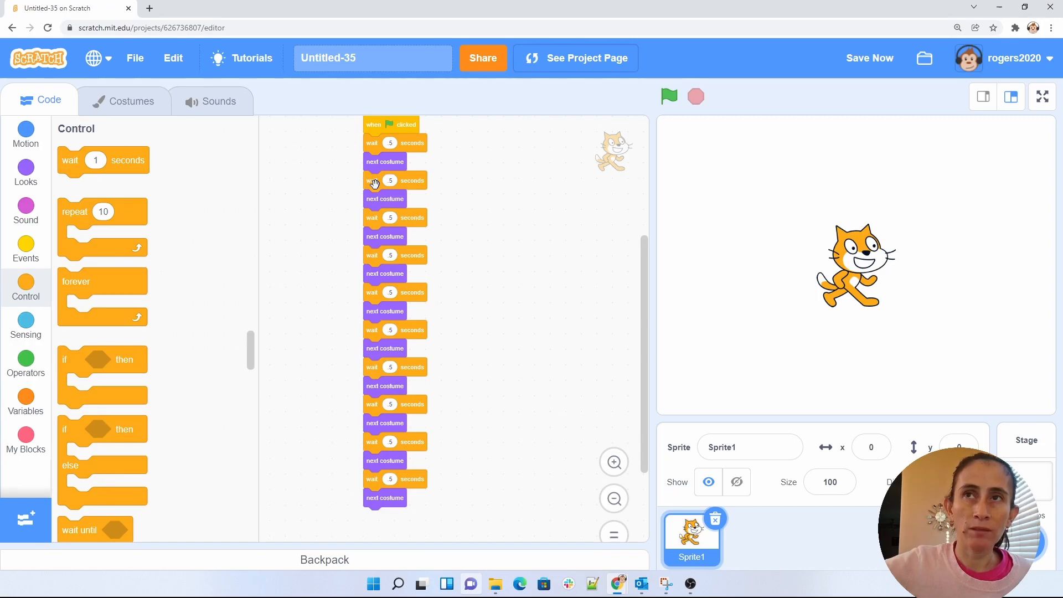
pyautogui.moveTo(401, 202)
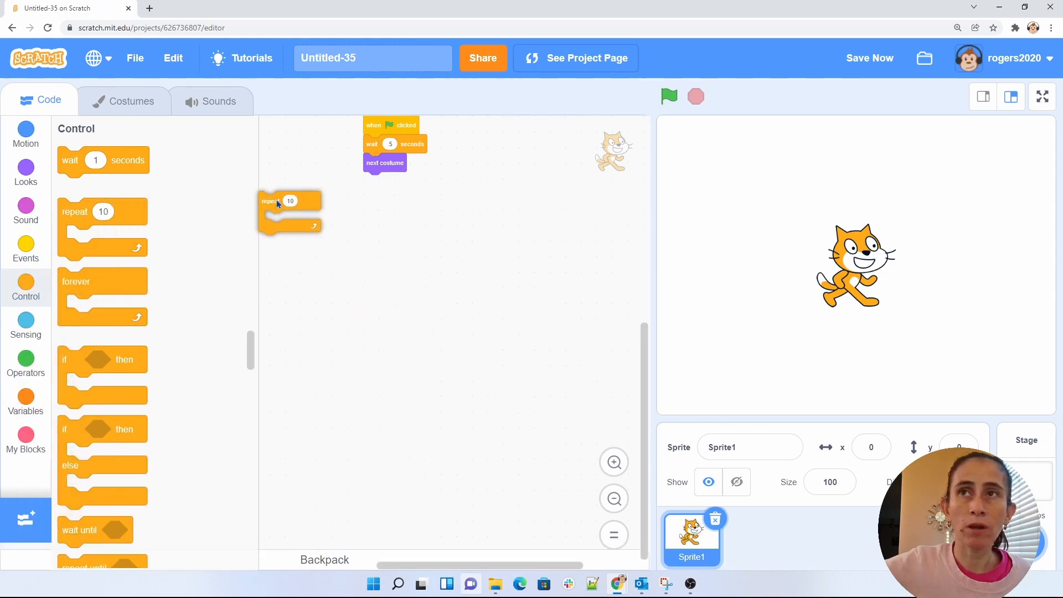
pyautogui.moveTo(272, 201); pyautogui.dragTo(375, 144)
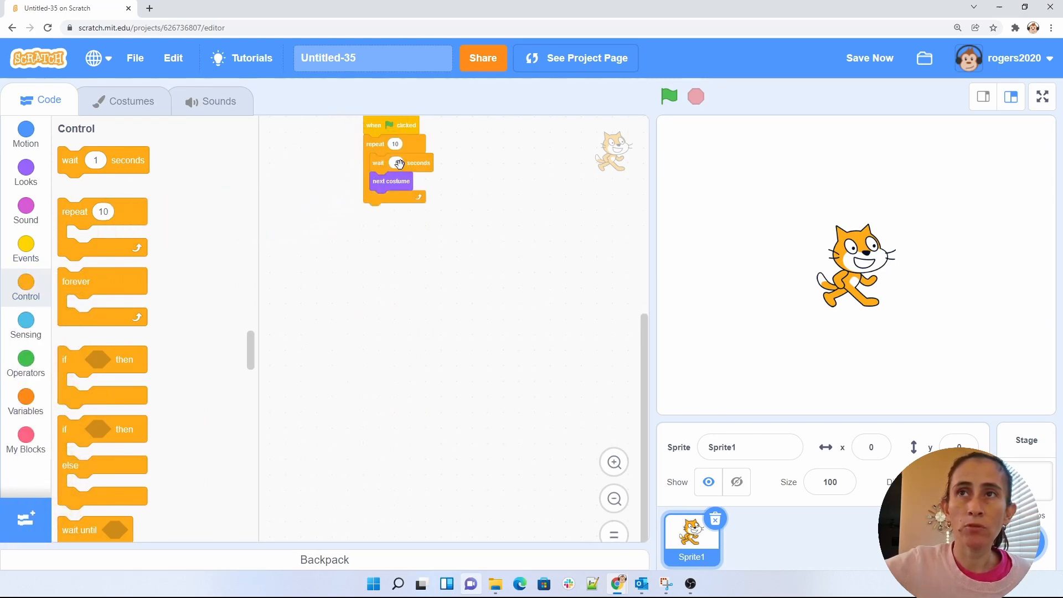
pyautogui.click(396, 163)
pyautogui.write('5')
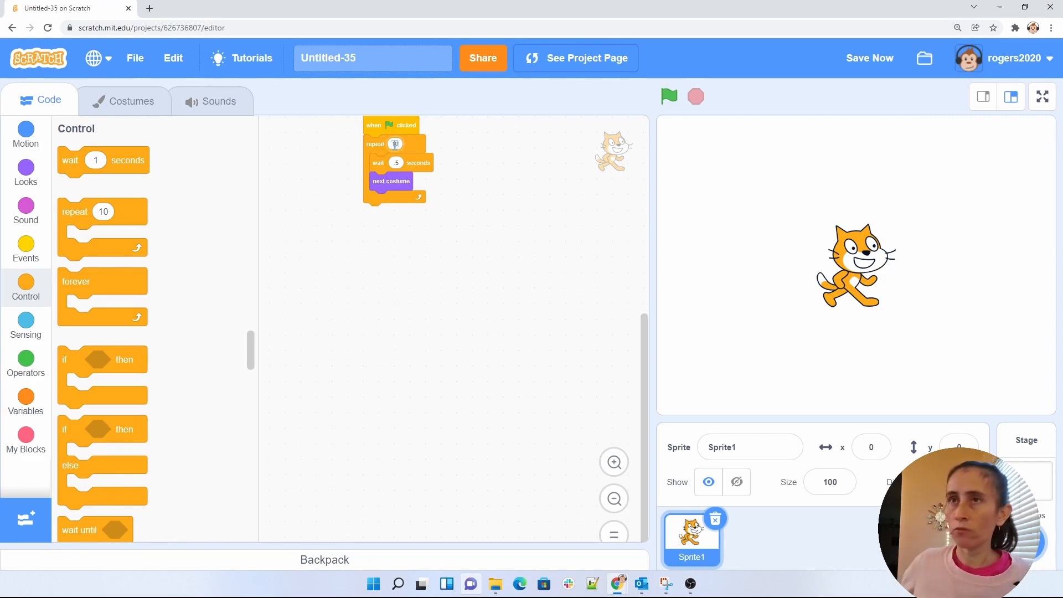
pyautogui.write('100')
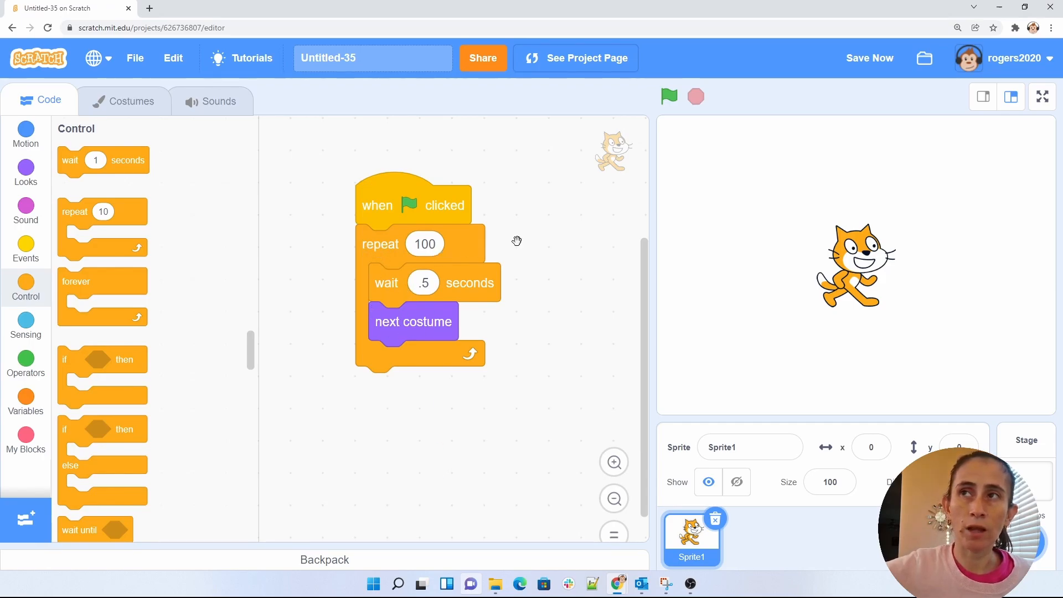
pyautogui.click(668, 96)
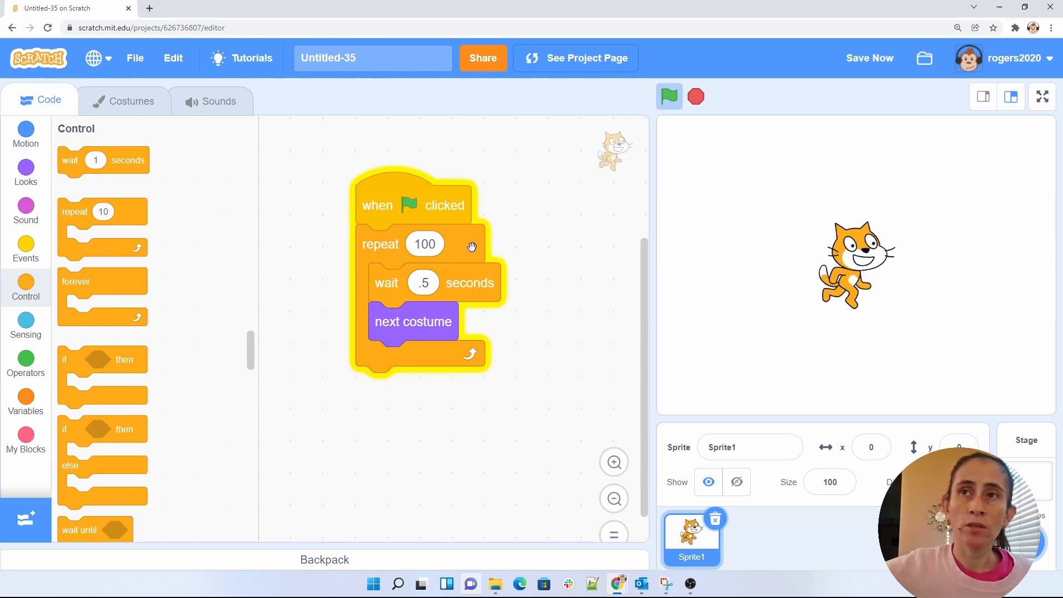
pyautogui.moveTo(421, 380)
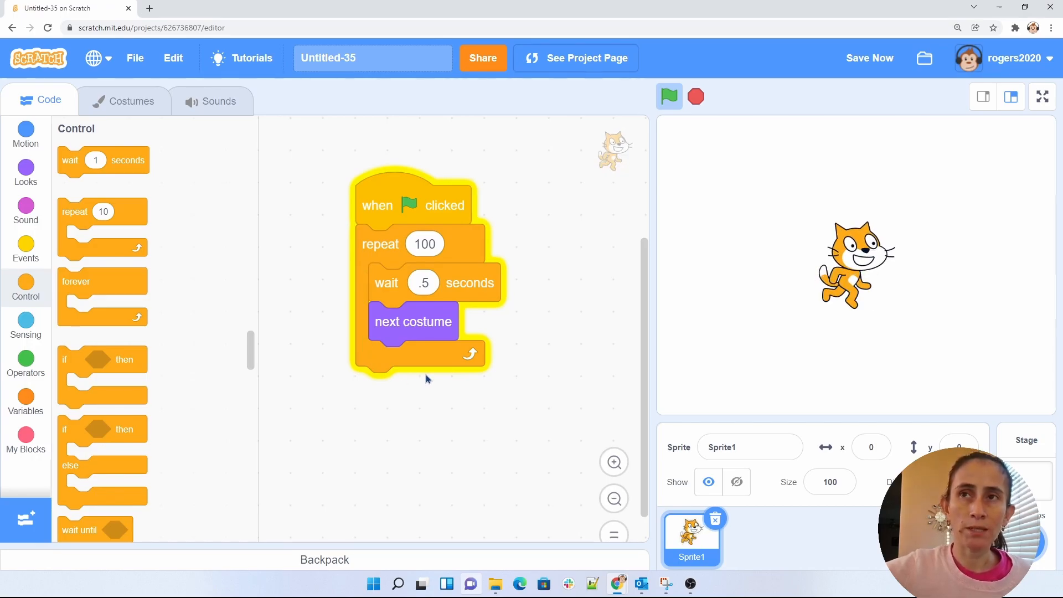
pyautogui.moveTo(390, 278)
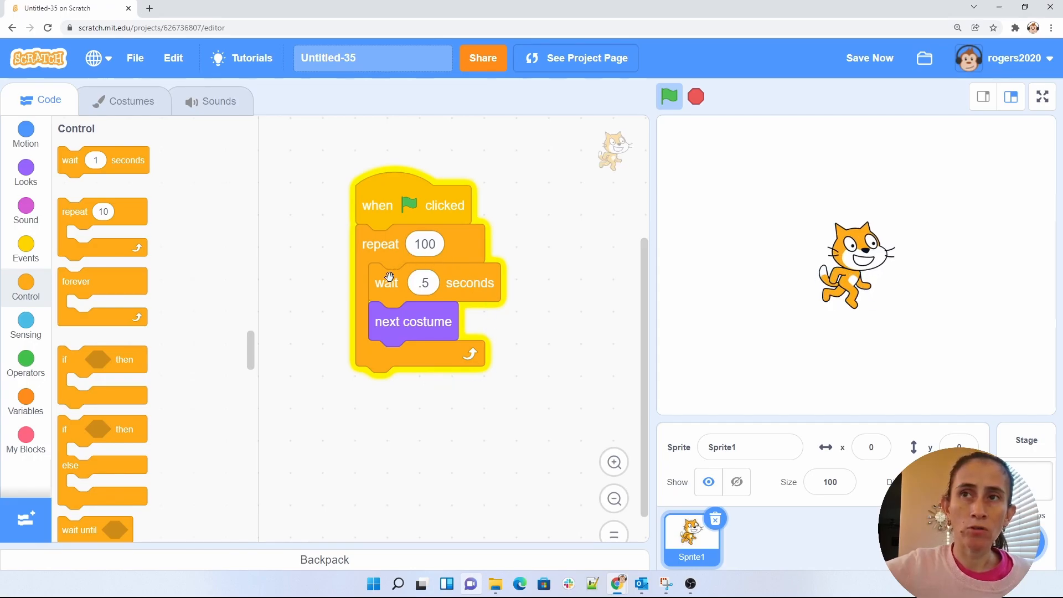
pyautogui.moveTo(465, 340)
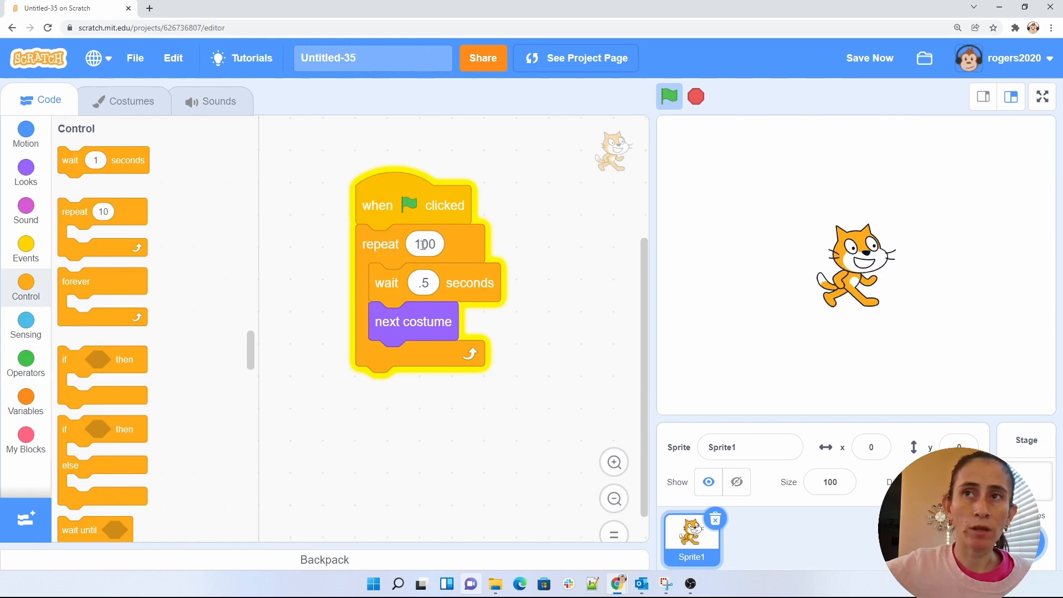
pyautogui.click(25, 248)
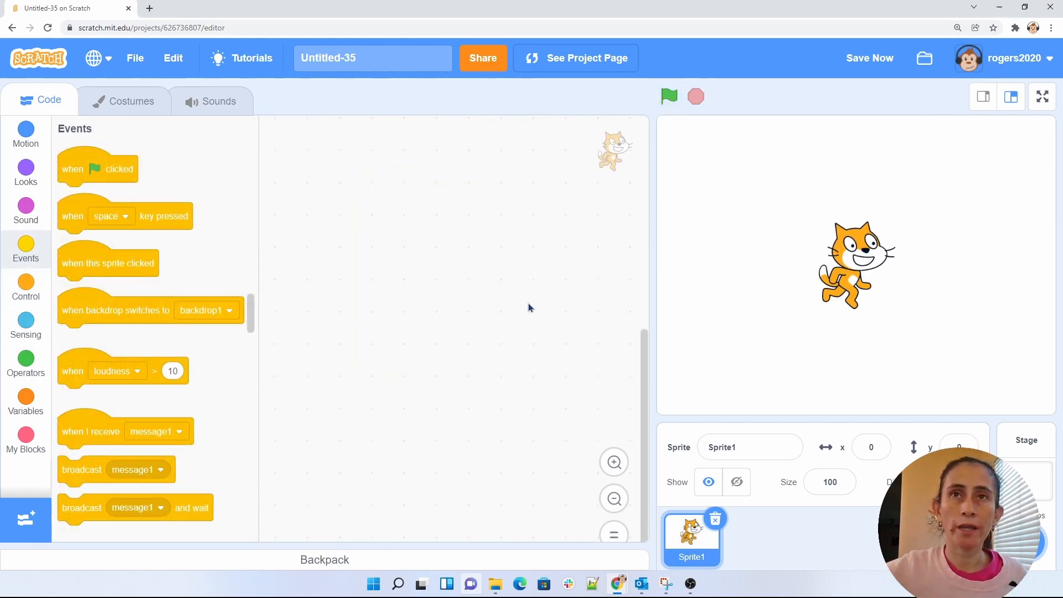
pyautogui.moveTo(807, 278)
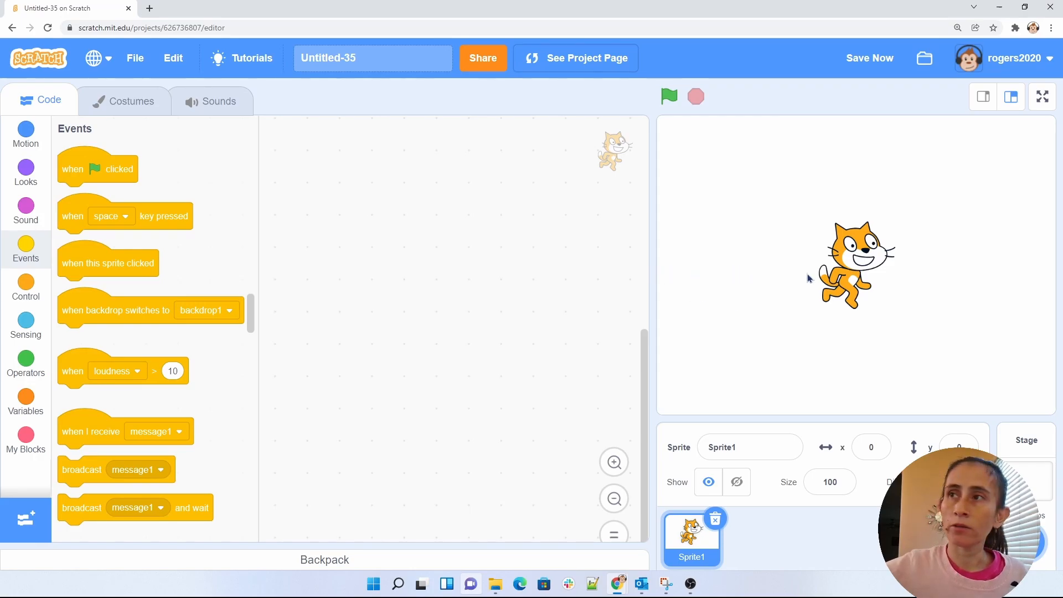
pyautogui.moveTo(1048, 276)
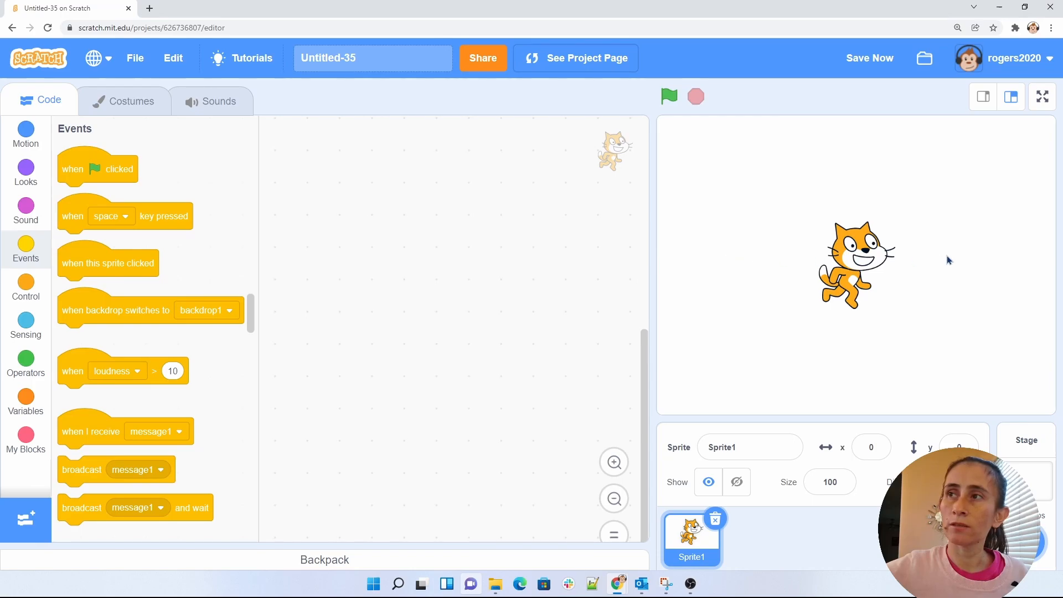
pyautogui.moveTo(792, 259)
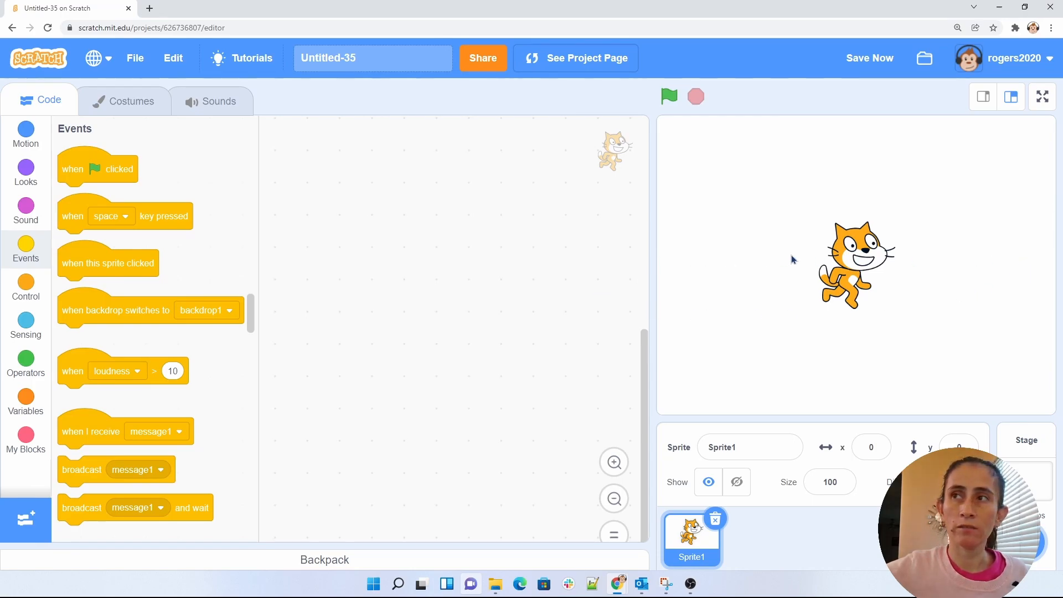
pyautogui.moveTo(812, 311)
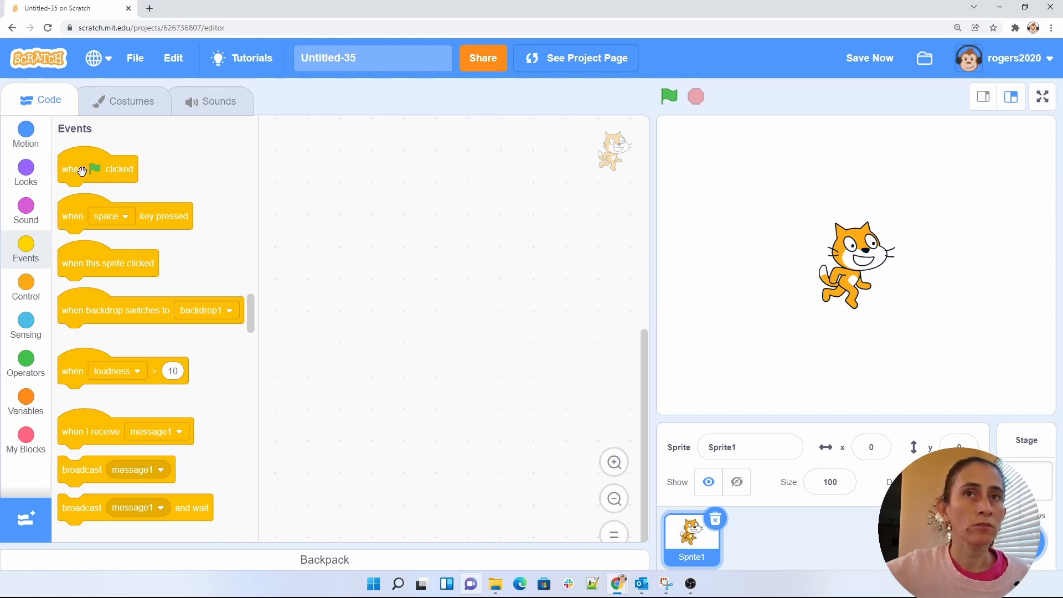
# Step: Add a 'when green flag clicked' hat with an attached repeat loop set to 100
pyautogui.moveTo(97, 169); pyautogui.dragTo(432, 215)
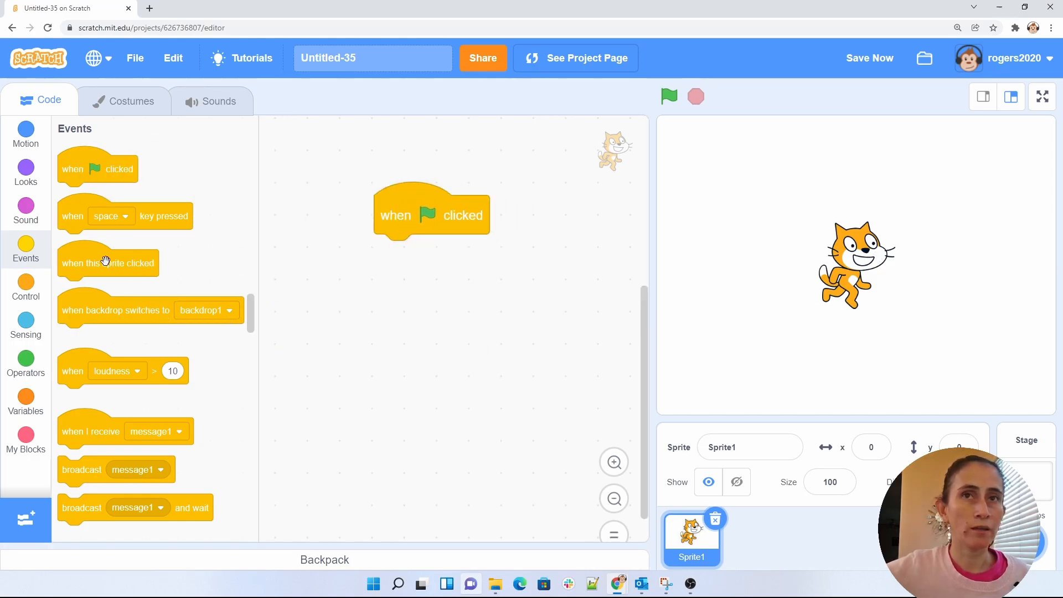
pyautogui.click(25, 287)
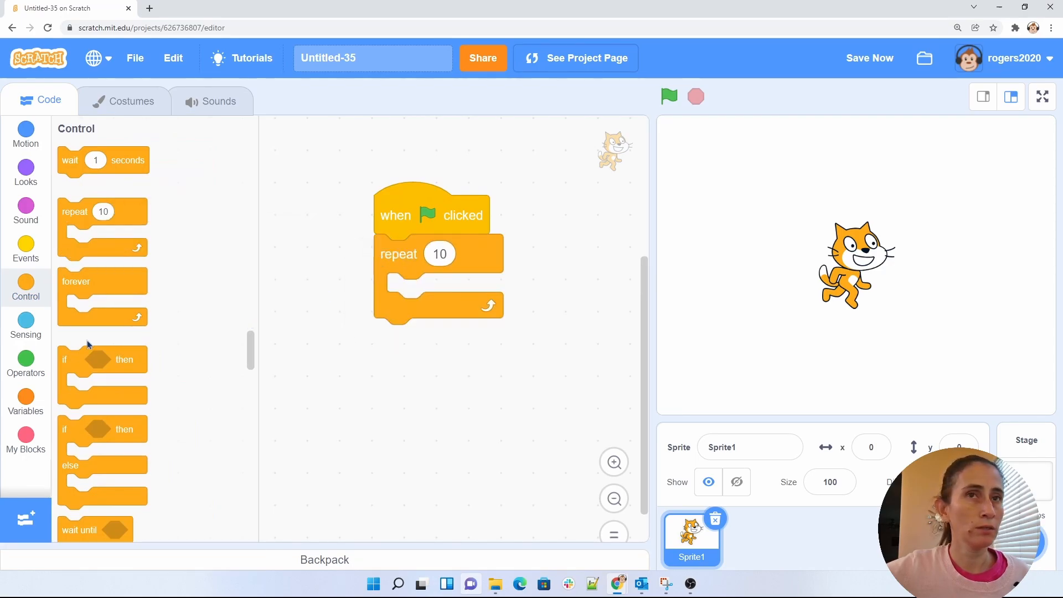
pyautogui.click(439, 253)
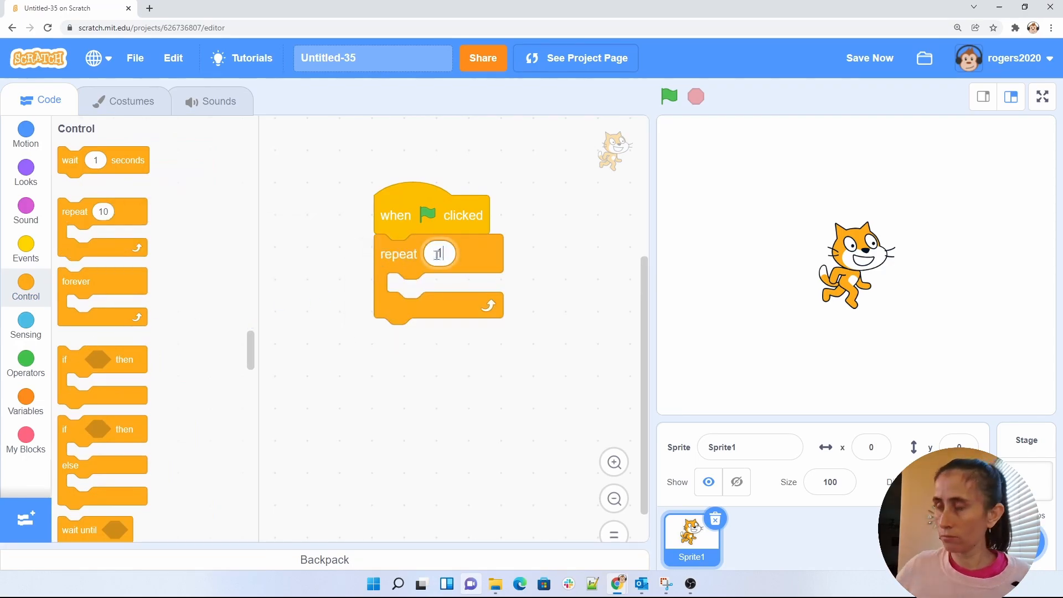
pyautogui.write('100')
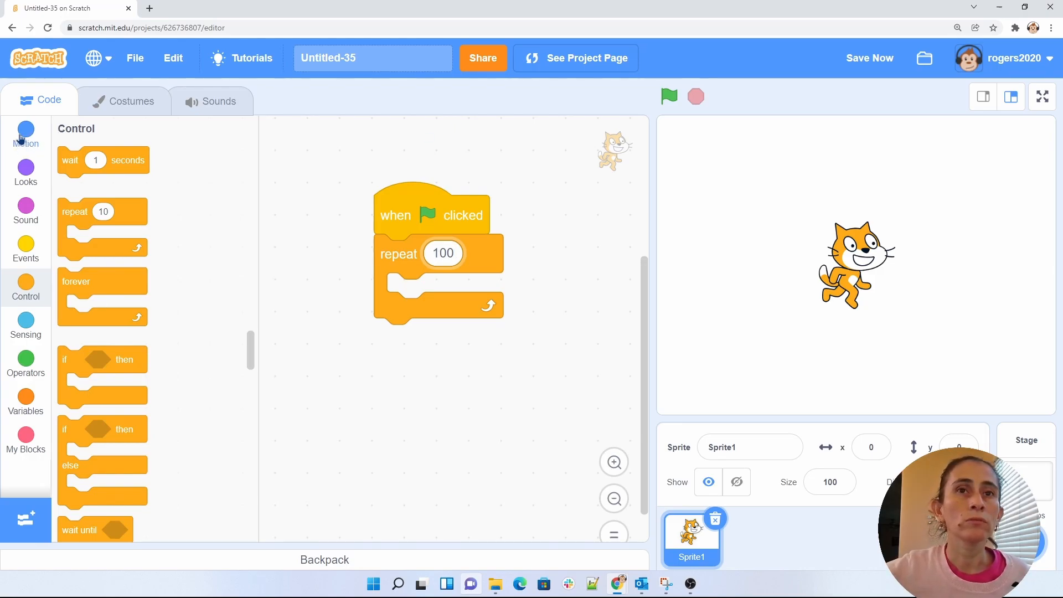
# Step: Put 'change x by 10' and a 0.2-second wait inside the repeat loop
pyautogui.click(24, 133)
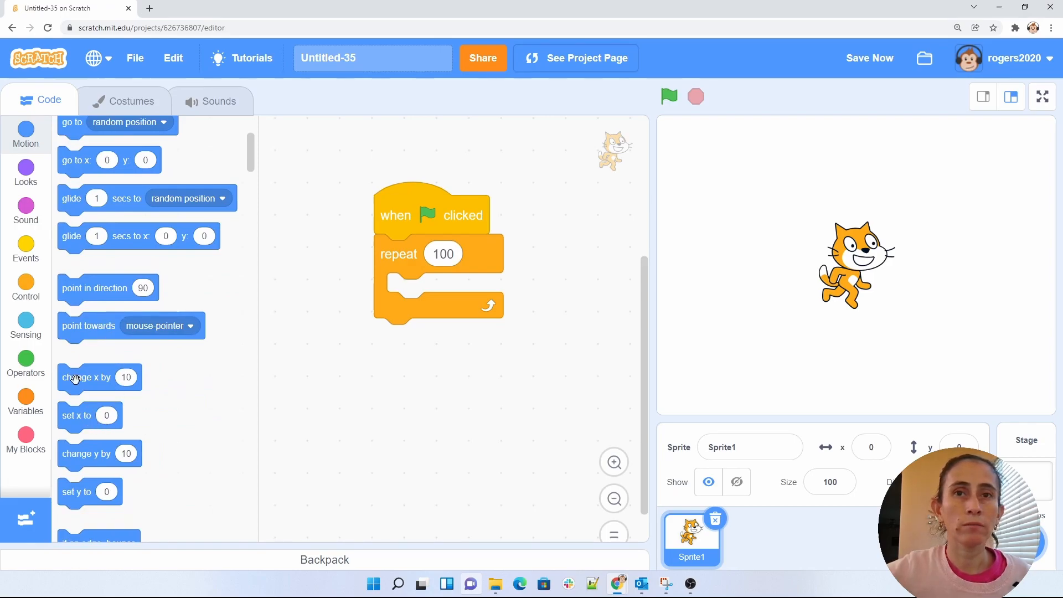
pyautogui.moveTo(99, 378); pyautogui.dragTo(447, 293)
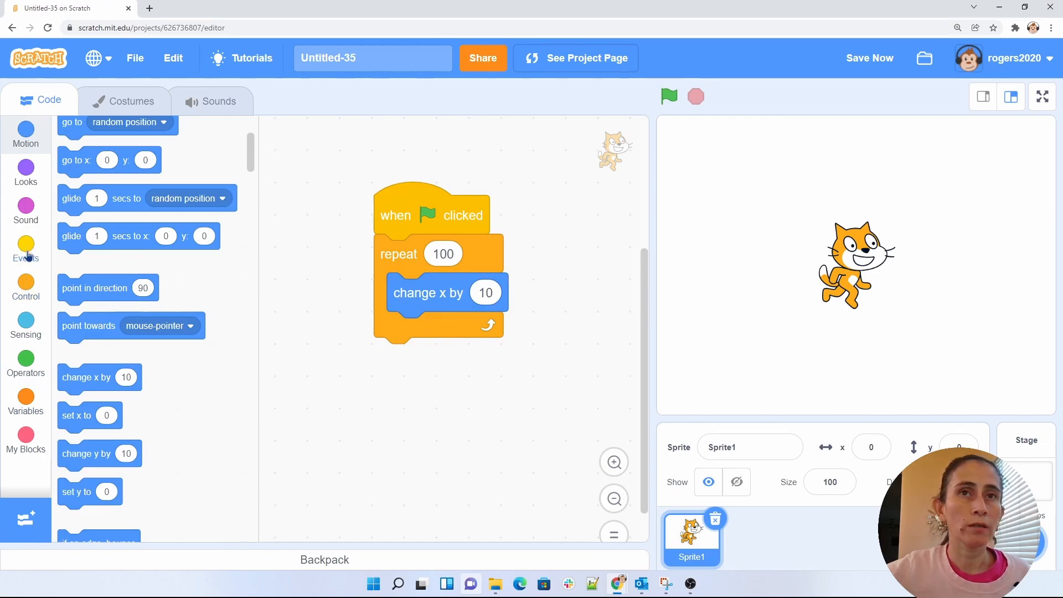
pyautogui.click(25, 249)
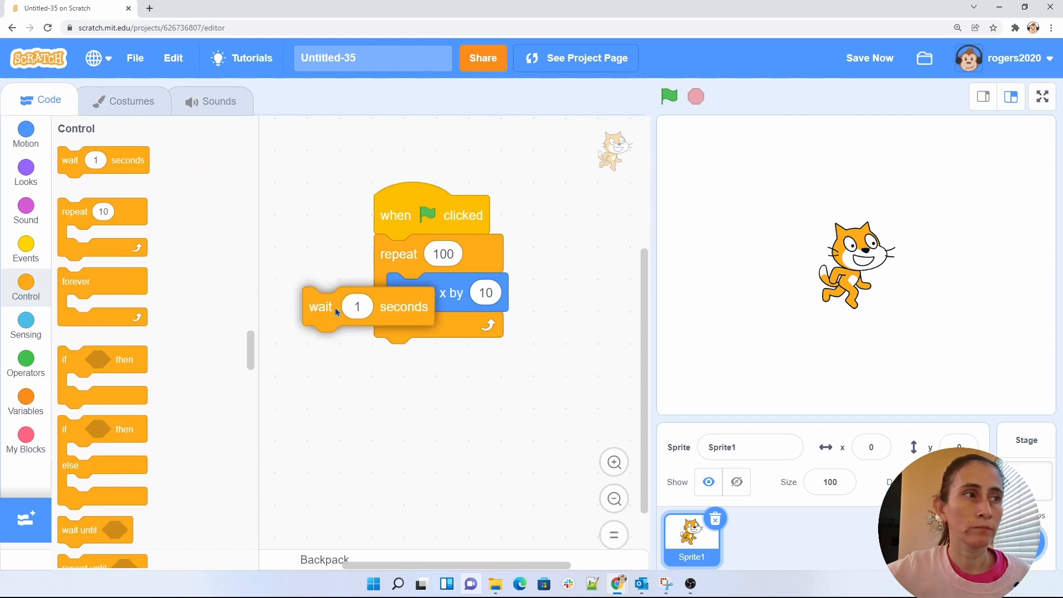
pyautogui.moveTo(320, 306); pyautogui.dragTo(407, 331)
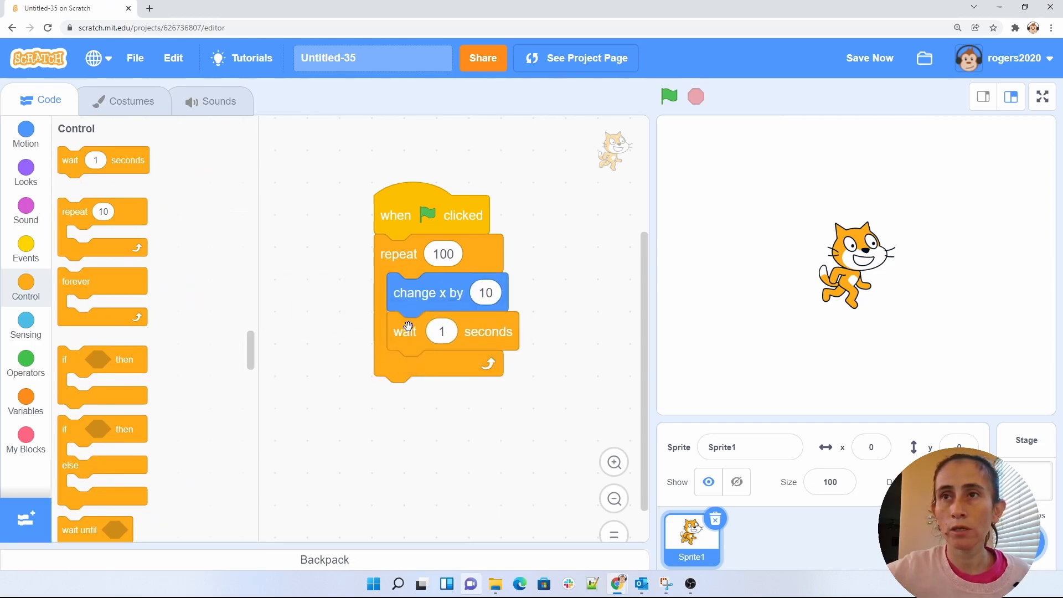
pyautogui.click(441, 331)
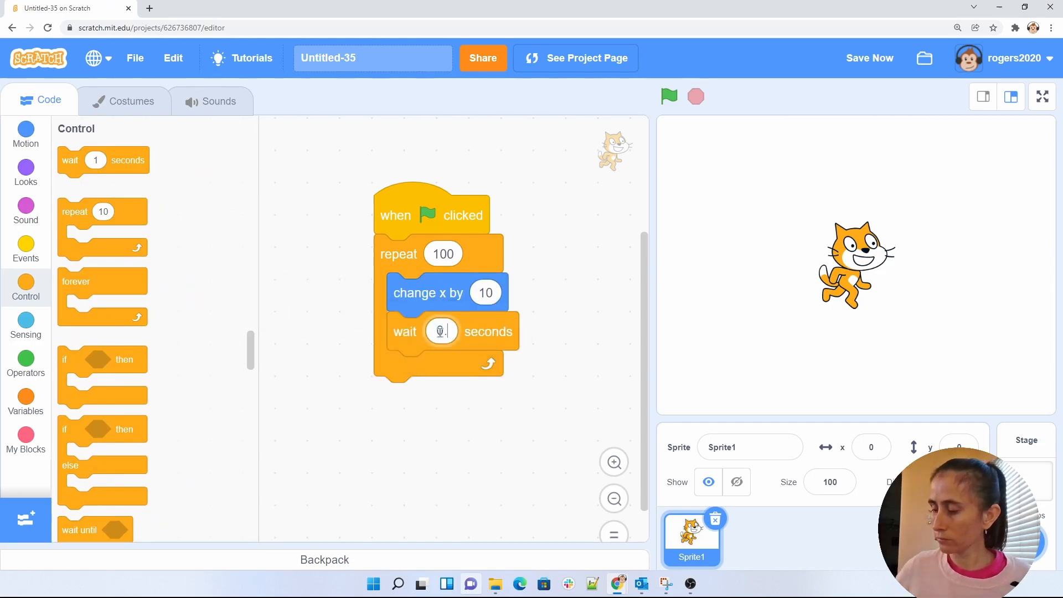
pyautogui.write('0.2')
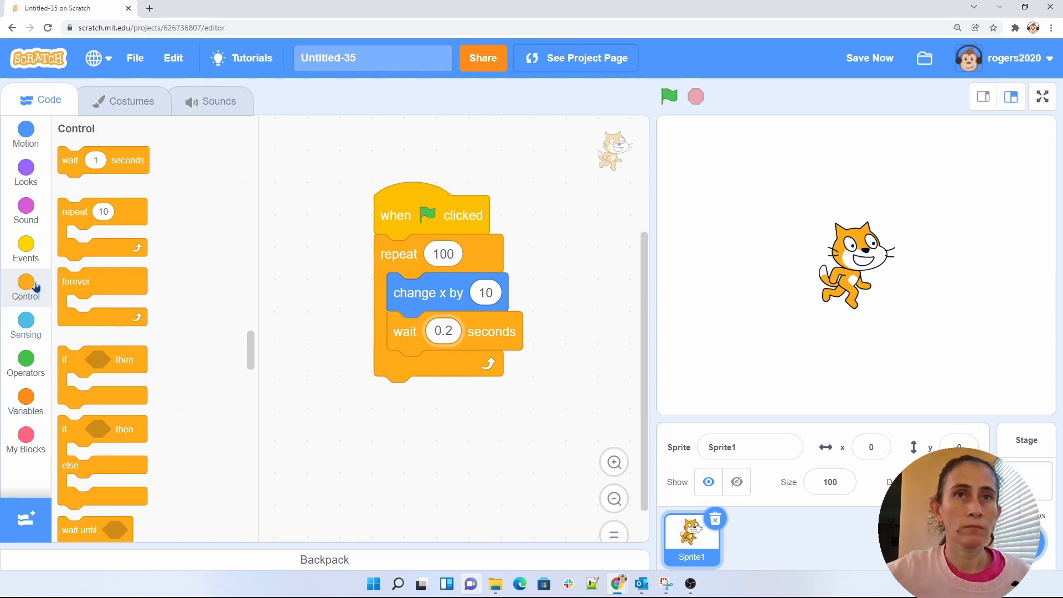
# Step: Add 'next costume' after the wait inside the loop
pyautogui.click(25, 171)
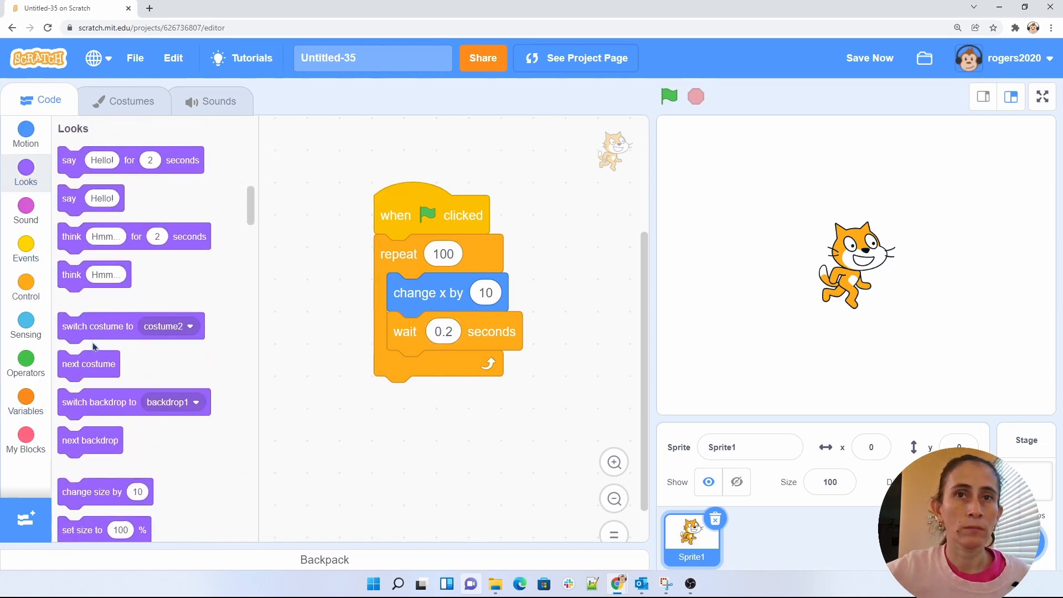
pyautogui.moveTo(88, 364); pyautogui.dragTo(432, 369)
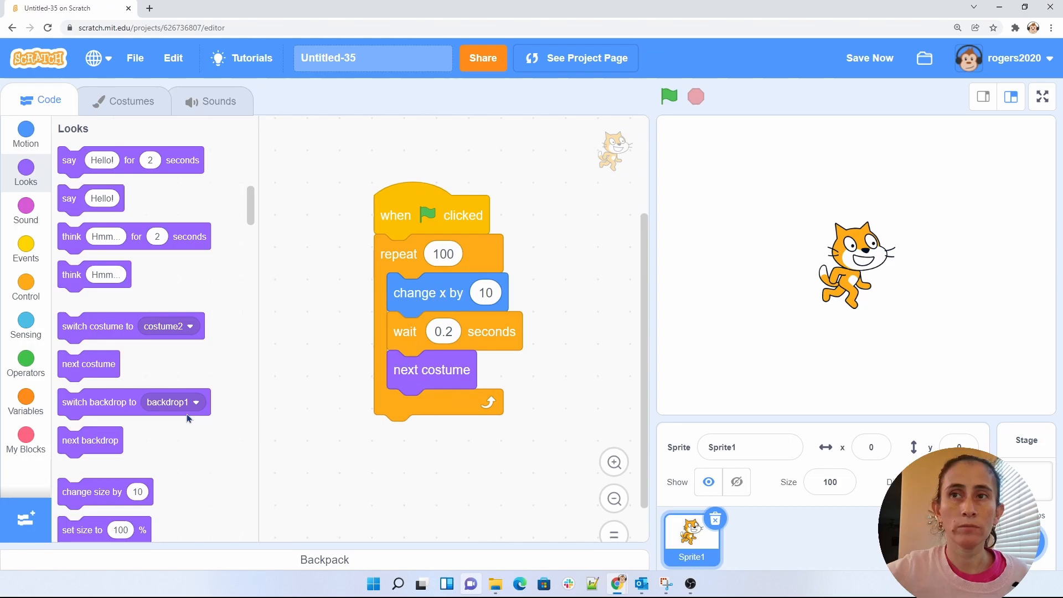
pyautogui.click(25, 287)
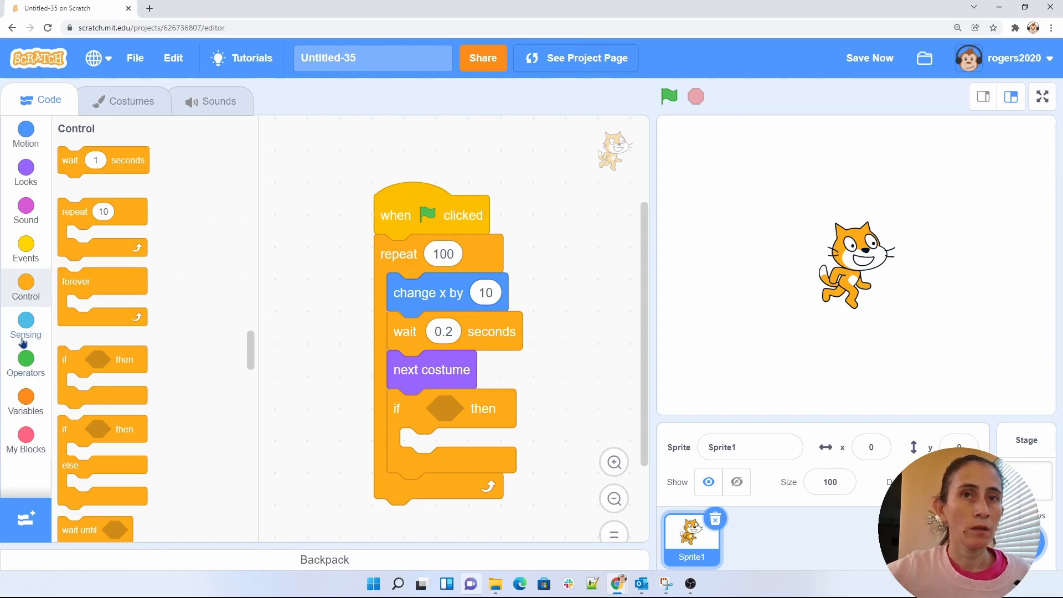
# Step: Fill the if with 'touching edge?' and a 'go to x: -190 y: -6' block
pyautogui.click(25, 328)
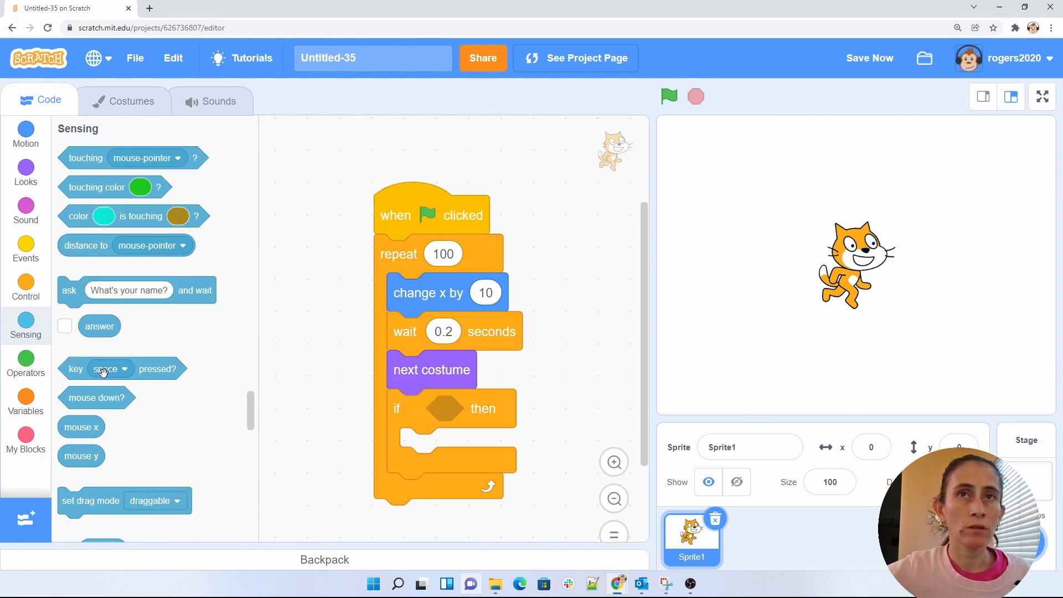
pyautogui.click(106, 369)
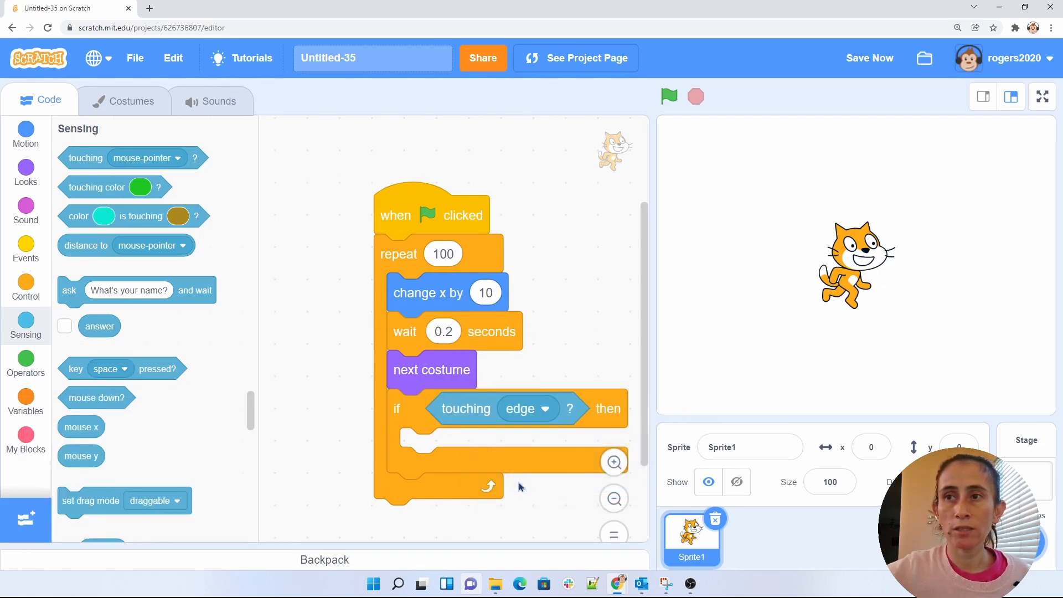
pyautogui.moveTo(26, 173)
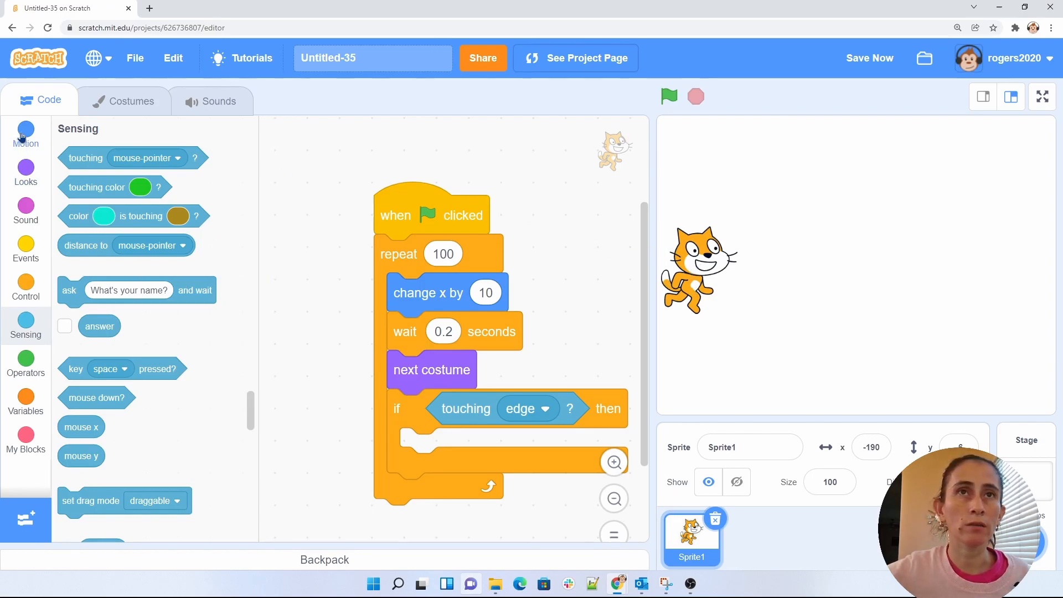
pyautogui.click(25, 135)
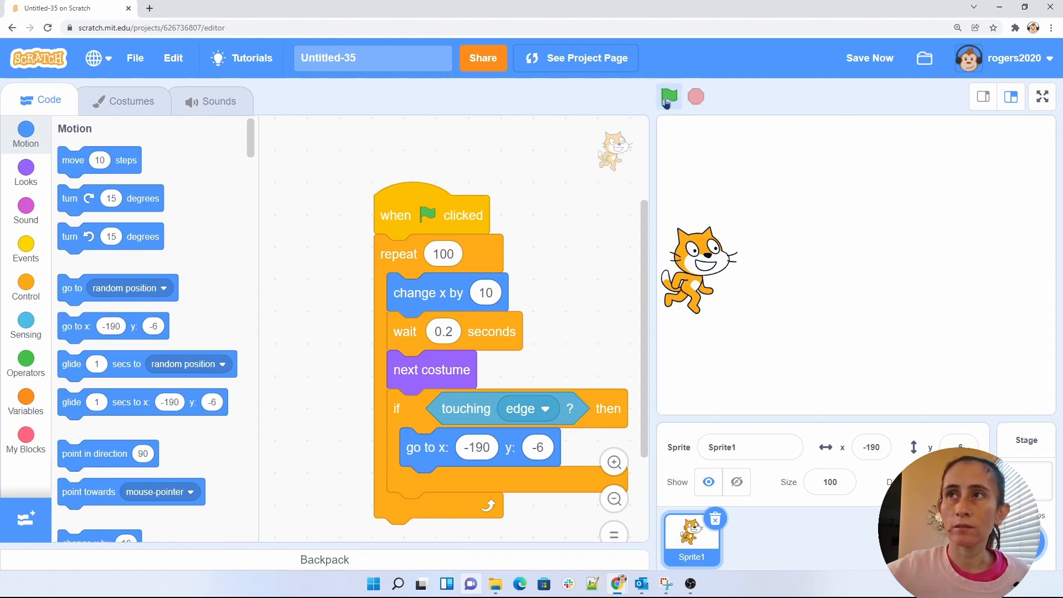
# Step: Start the script with the green flag, watch the cat walk, then stop it
pyautogui.click(668, 97)
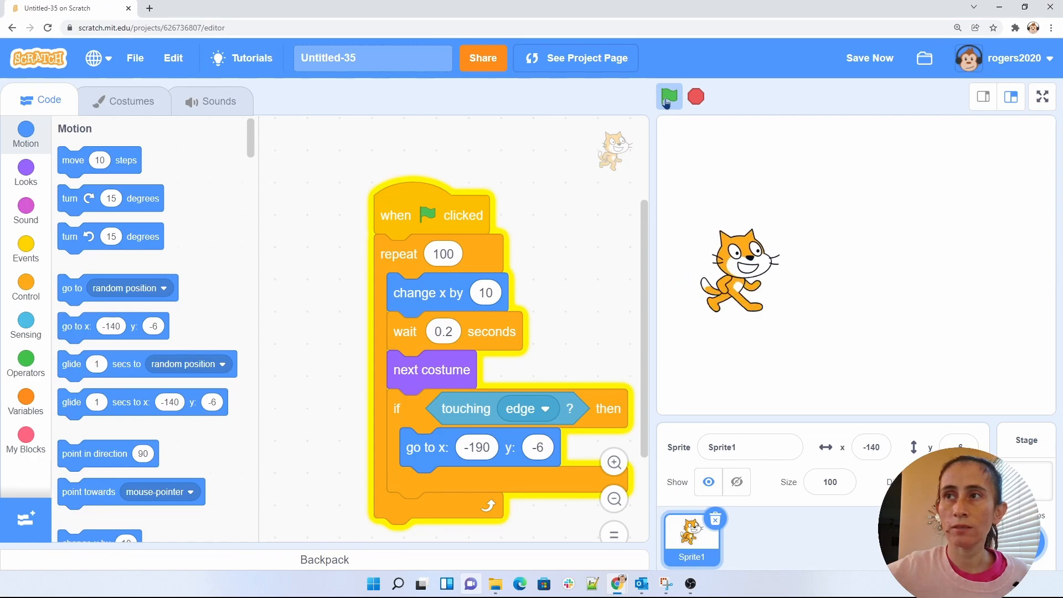
pyautogui.click(668, 96)
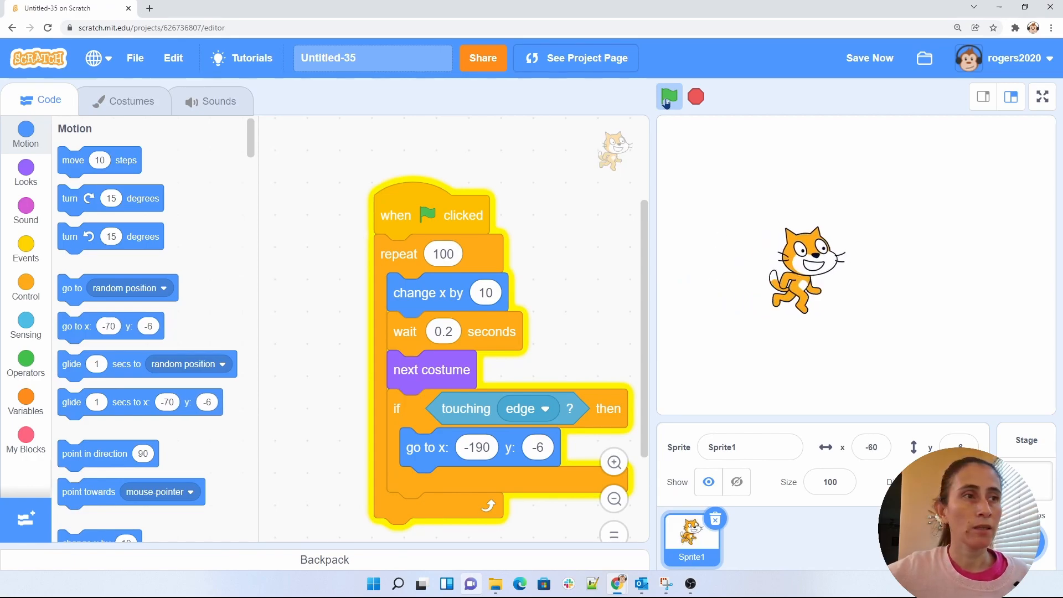
pyautogui.click(668, 97)
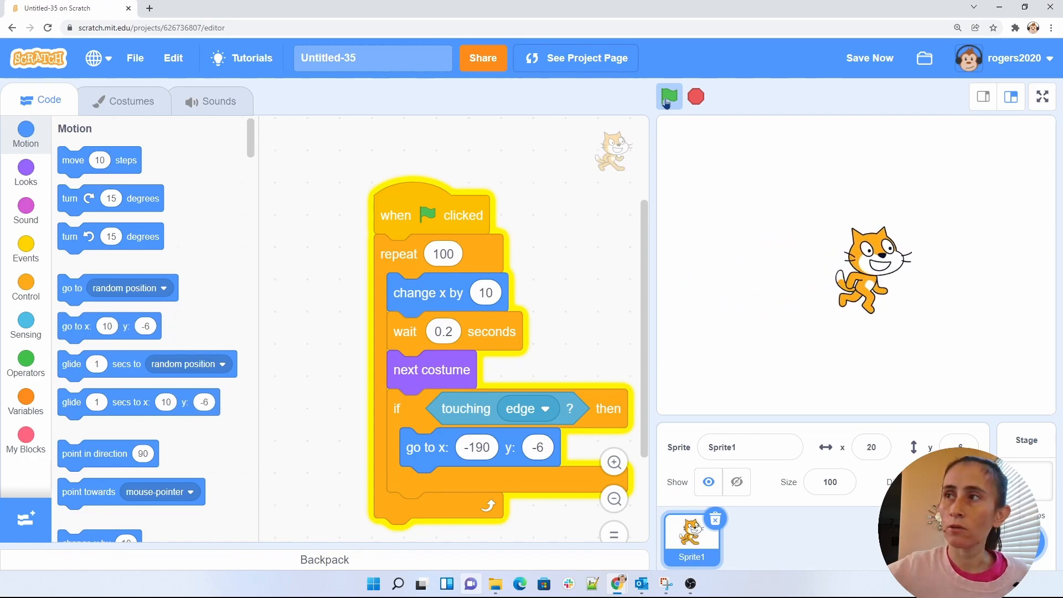
pyautogui.click(668, 97)
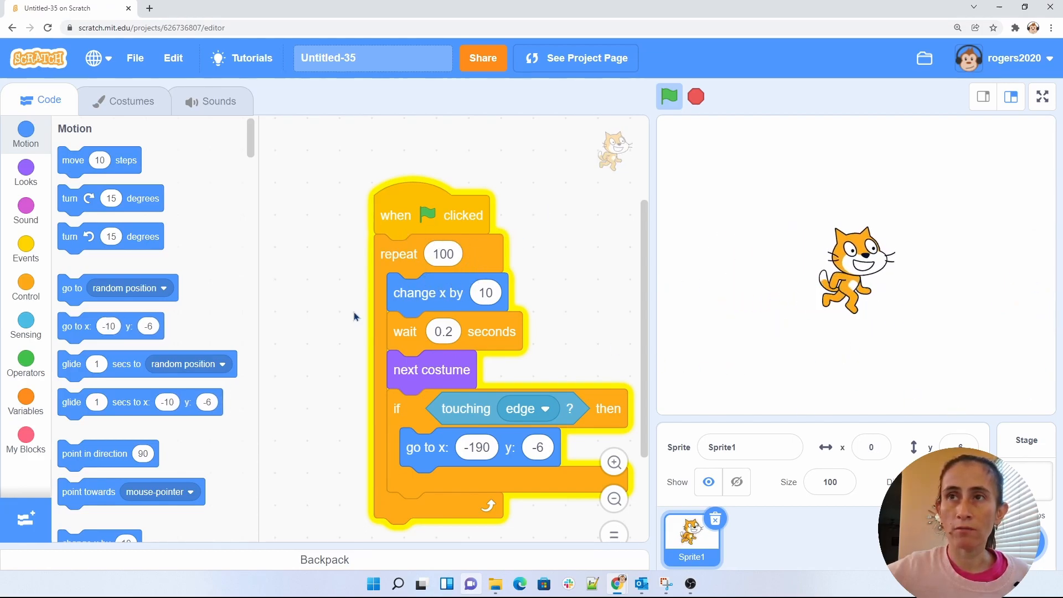
pyautogui.click(668, 96)
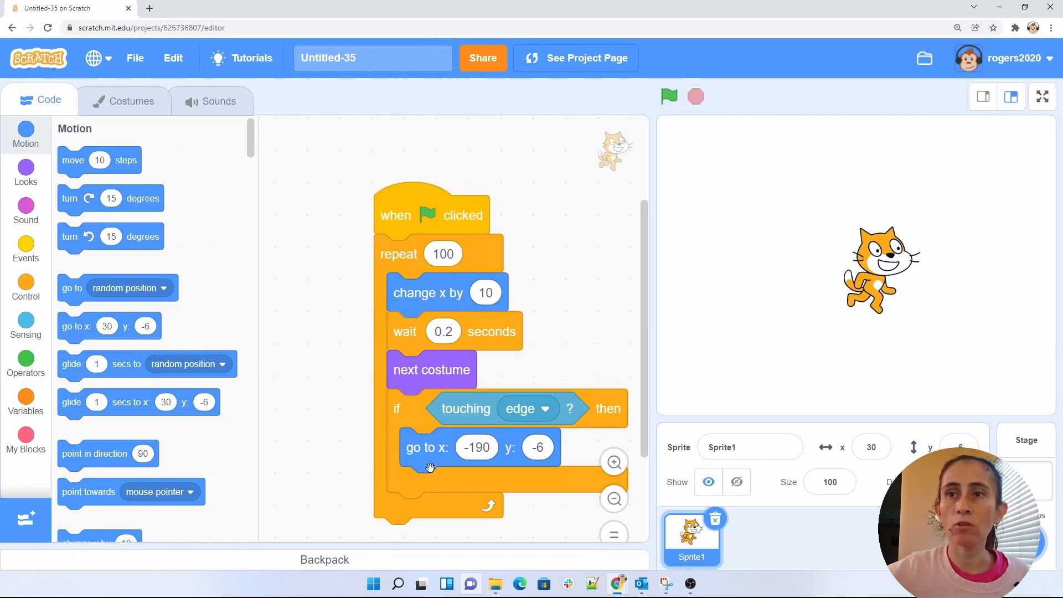
pyautogui.moveTo(465, 278)
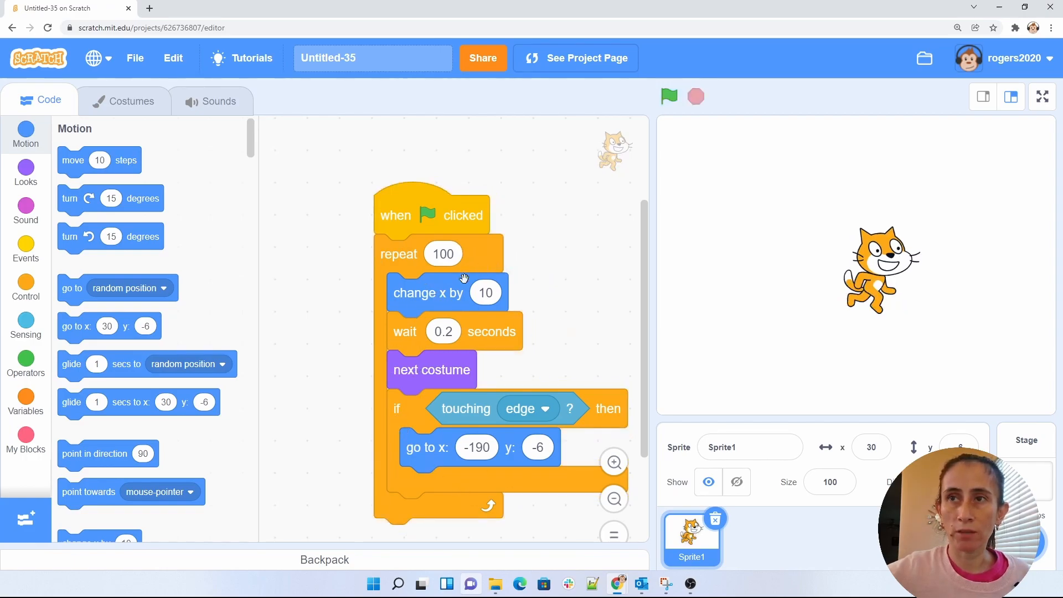